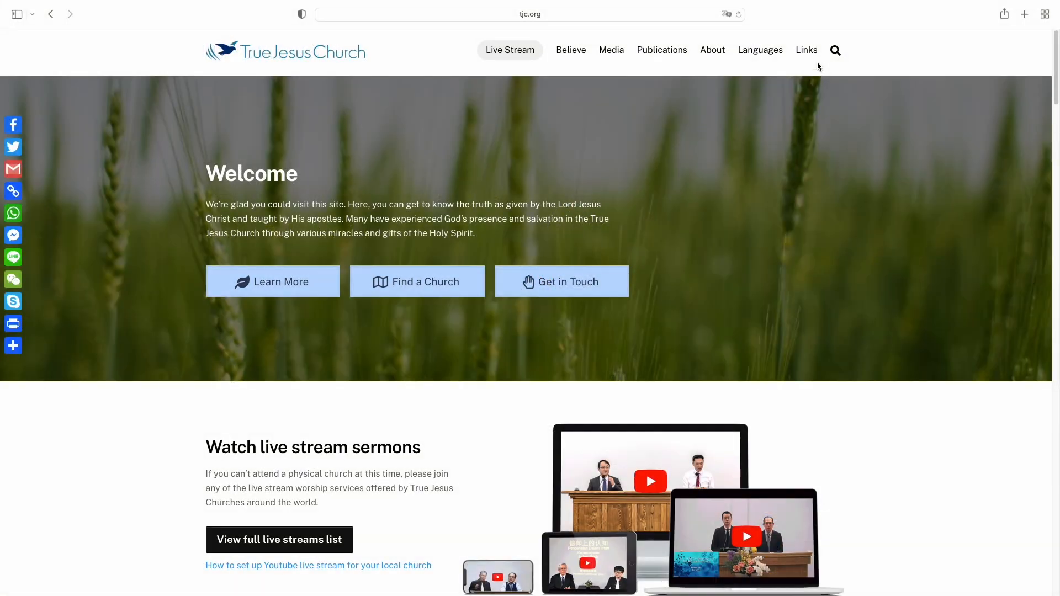
- Expand the Links menu listing global sites, social media, podcasts and mobile apps
click(806, 50)
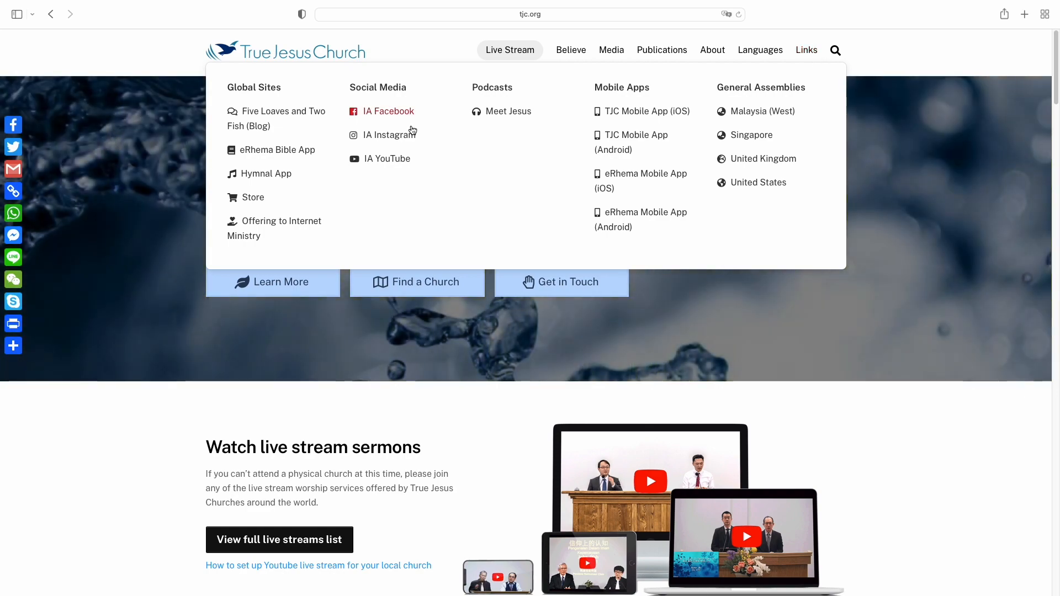
mouse_move(387, 157)
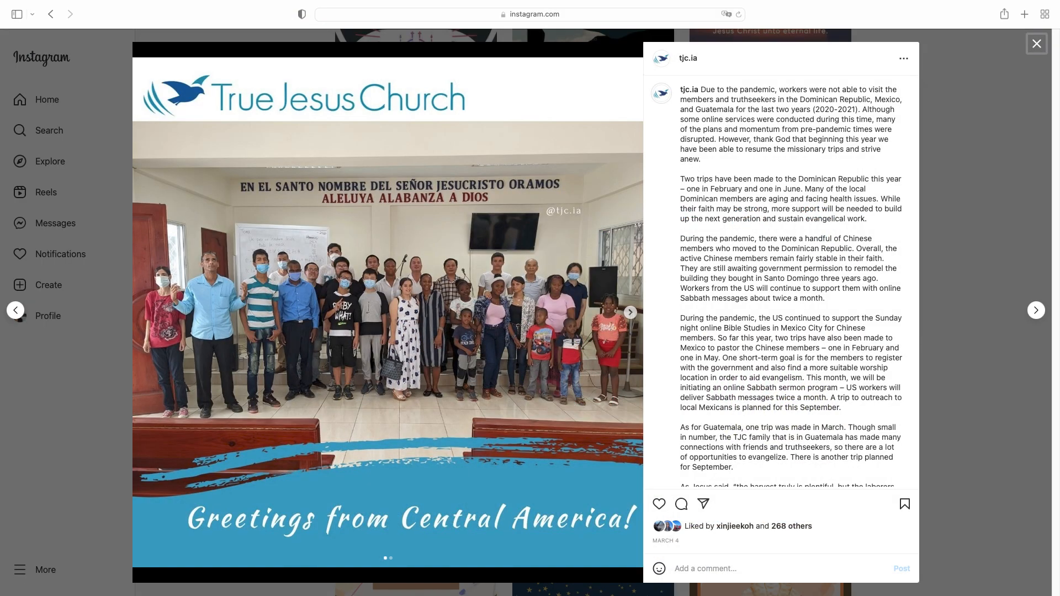
click(1037, 44)
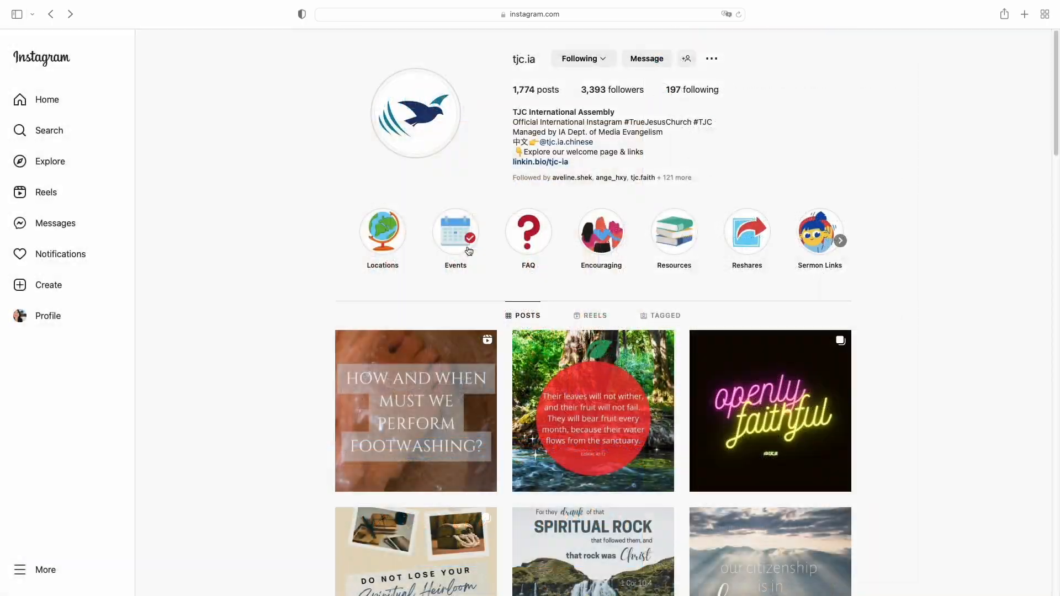
click(454, 230)
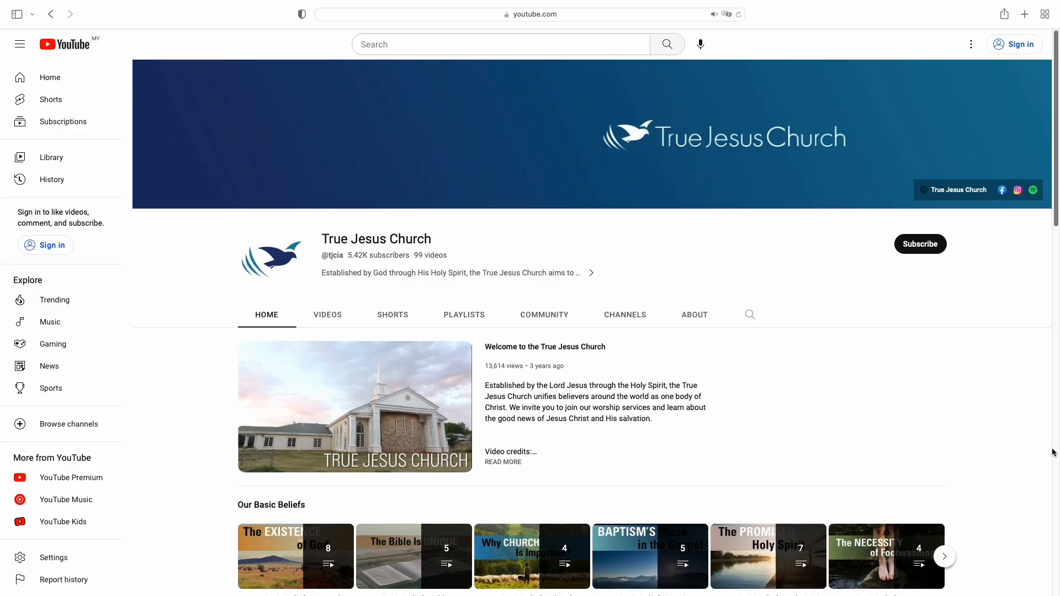
scroll(down, 3)
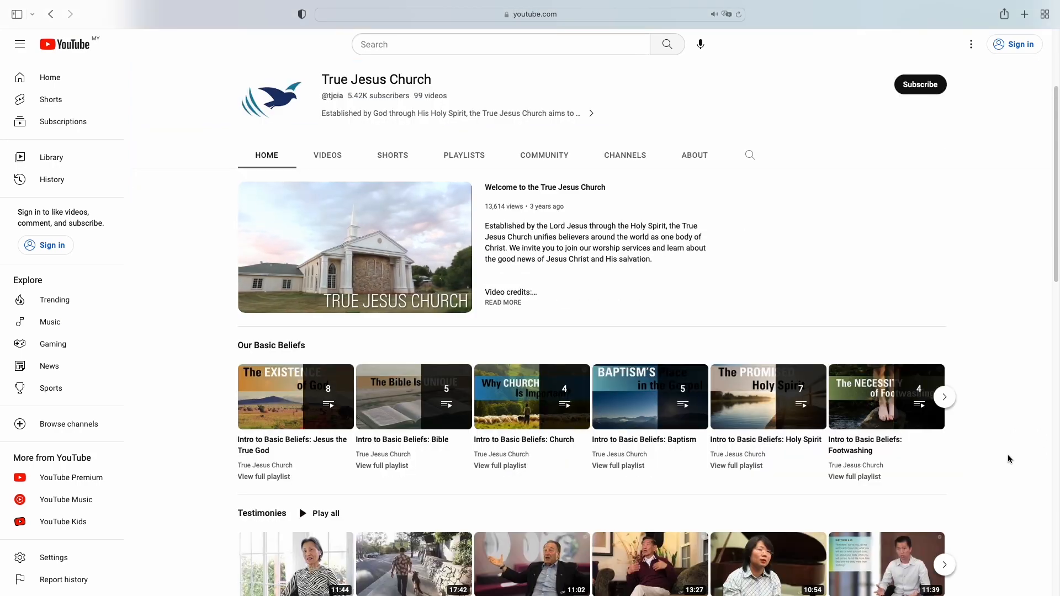
scroll(down, 3)
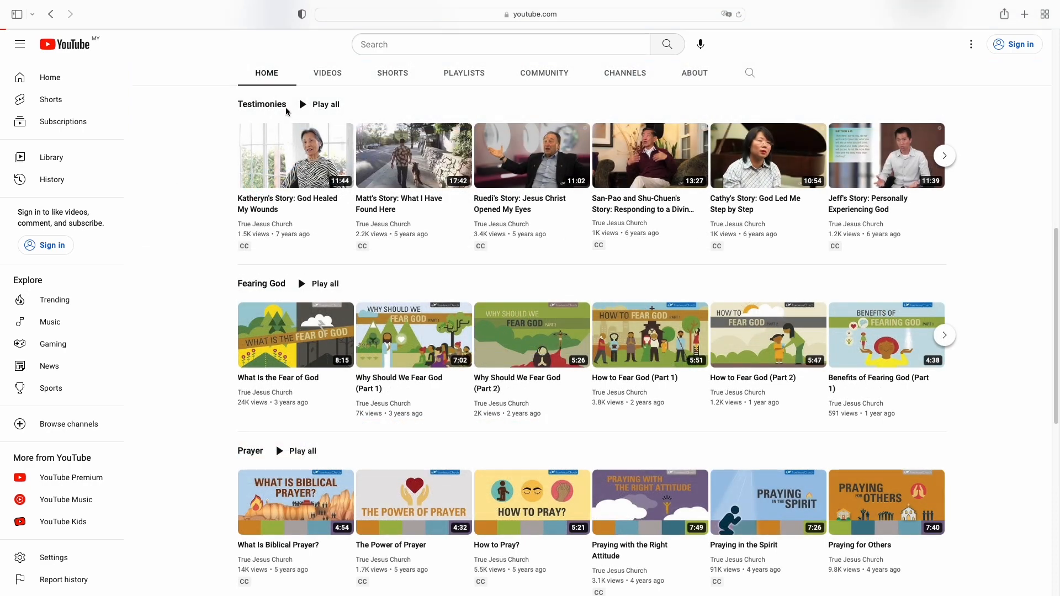
click(261, 104)
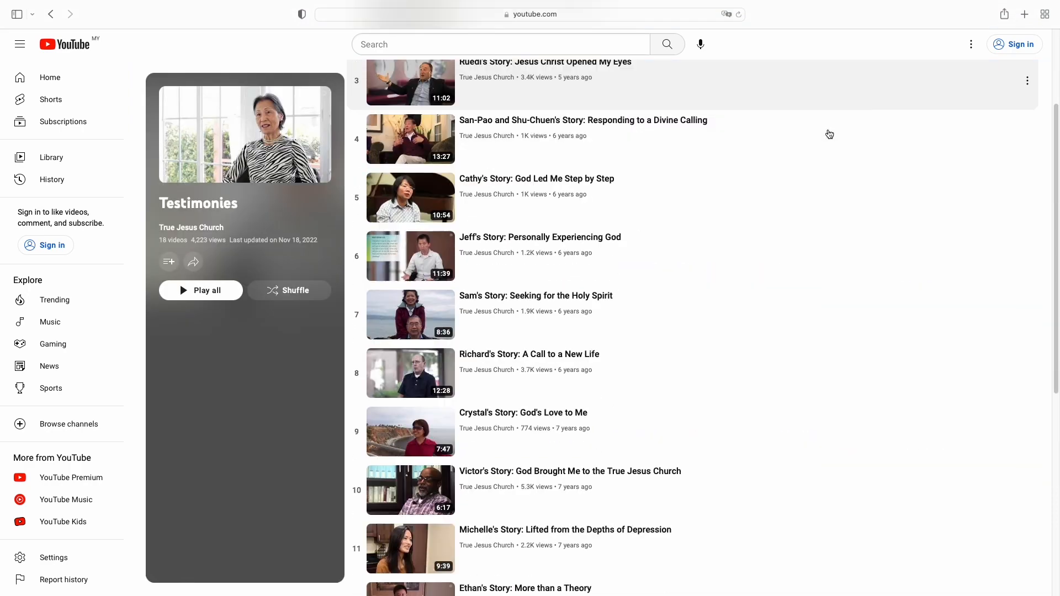
scroll(down, 3)
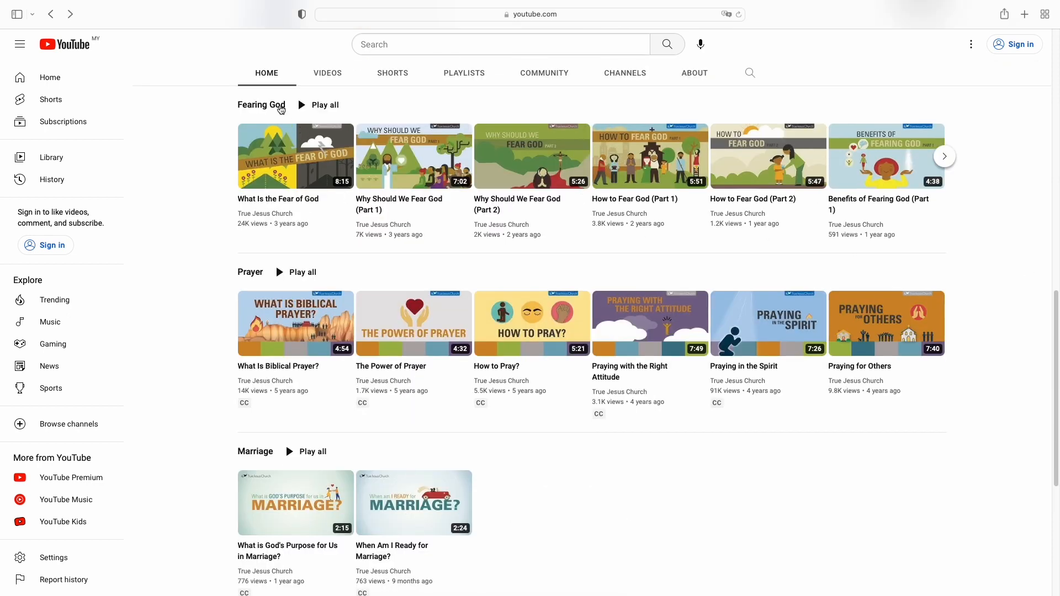
mouse_move(263, 266)
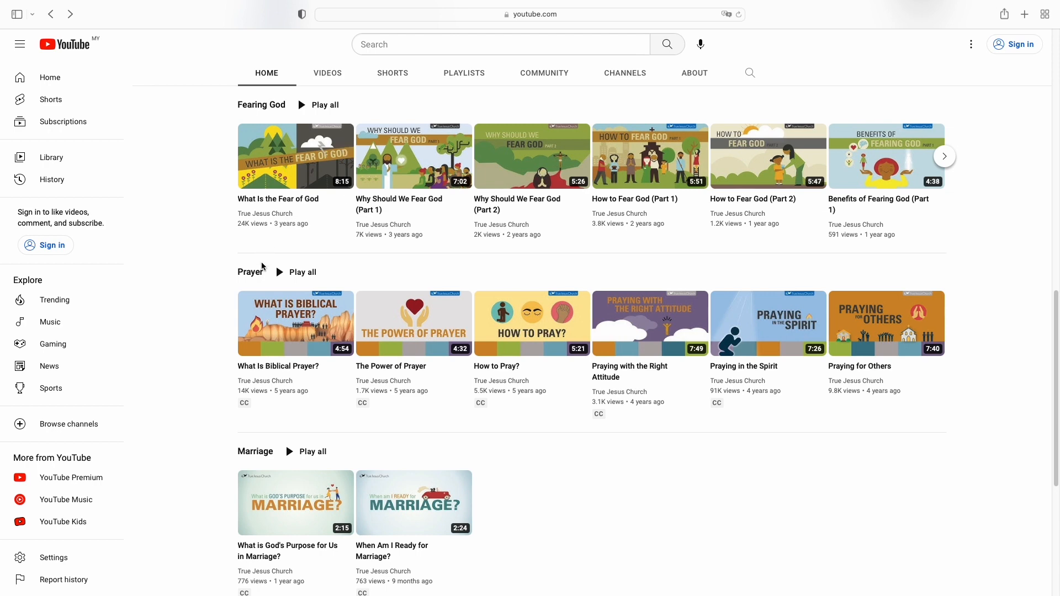
mouse_move(270, 459)
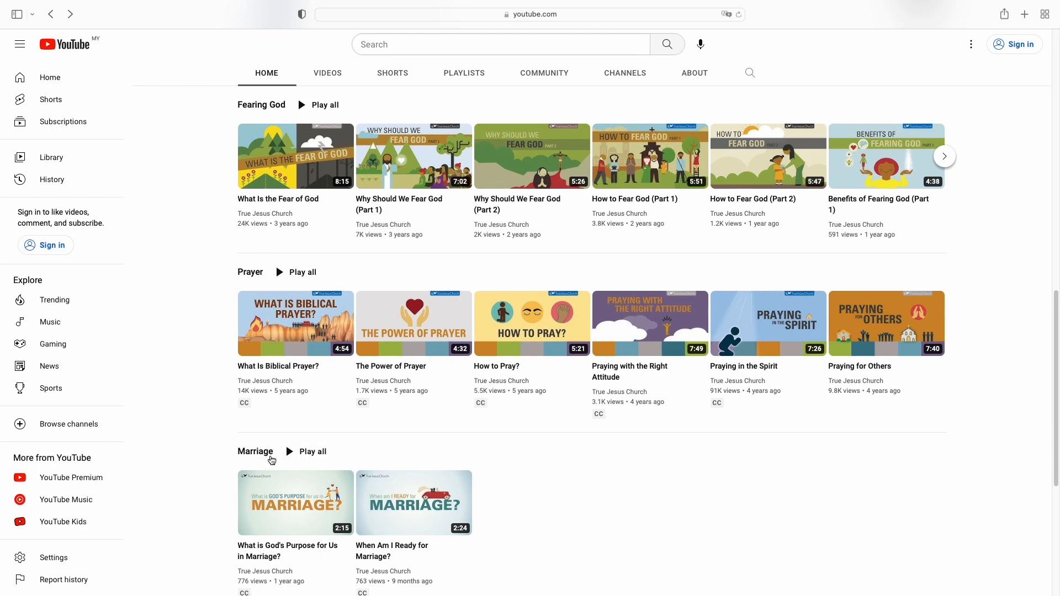
- Browse past the Marriage and Hymns of Praise playlists to Other Channels, then return to tjc.org's Links menu
scroll(down, 3)
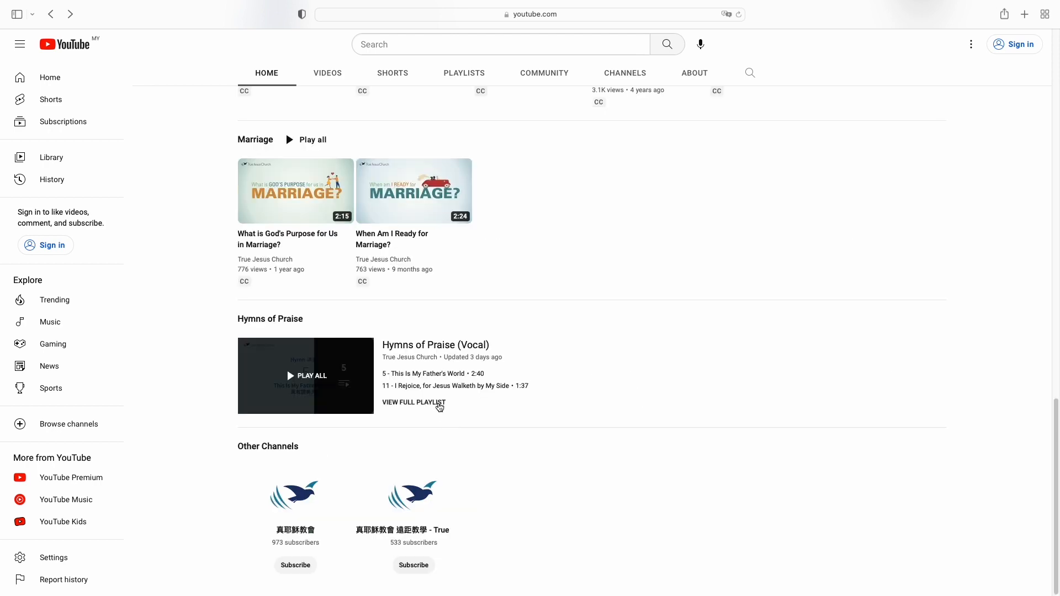
click(304, 376)
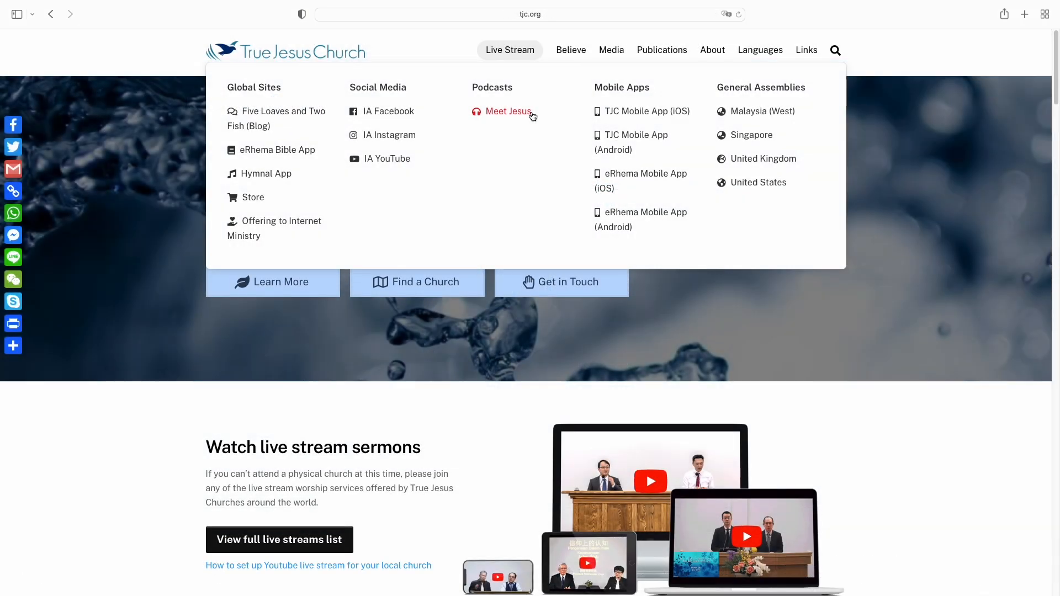
- Browse the Meet Jesus podcast episodes from Christian Living down to Hymns of Praise and Load more
click(506, 111)
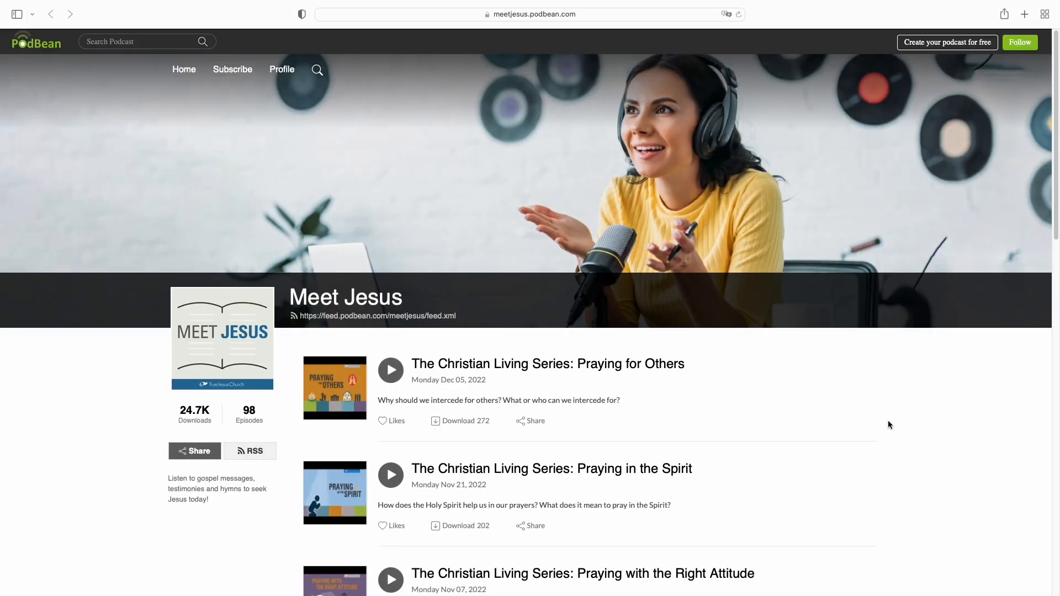
scroll(down, 3)
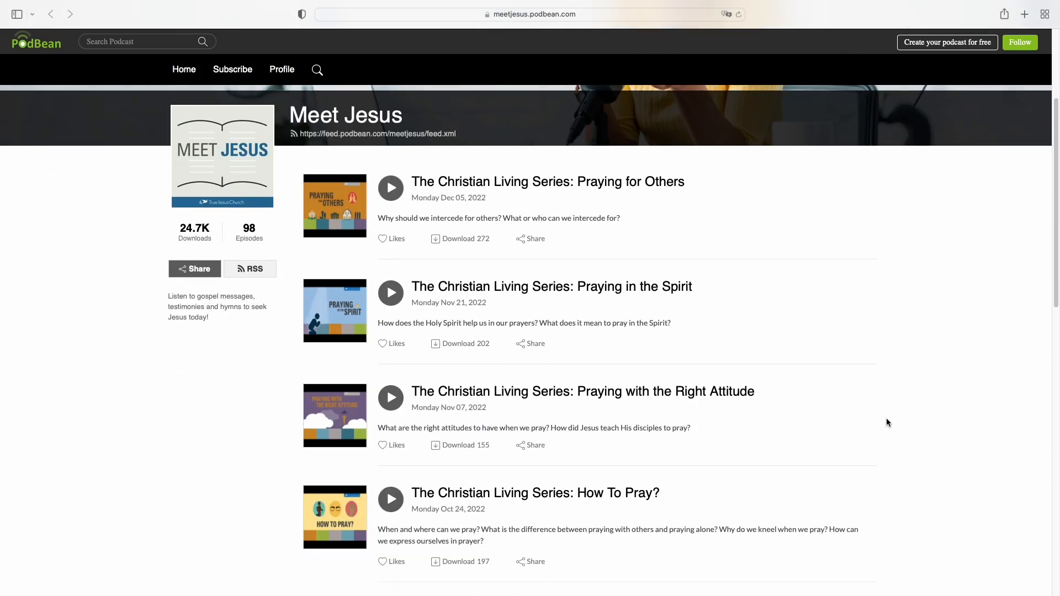
scroll(down, 3)
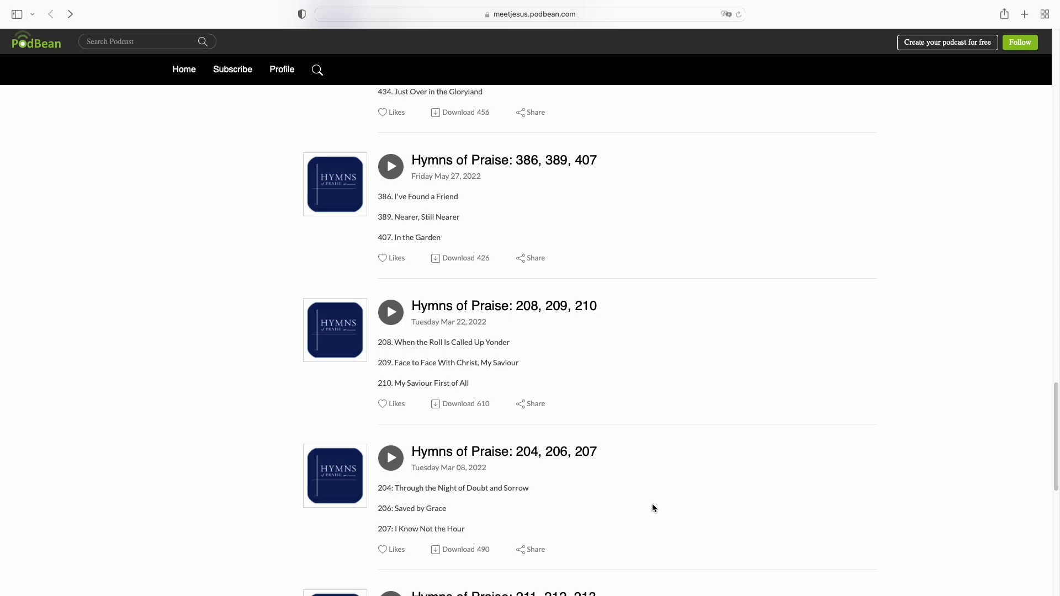
scroll(down, 3)
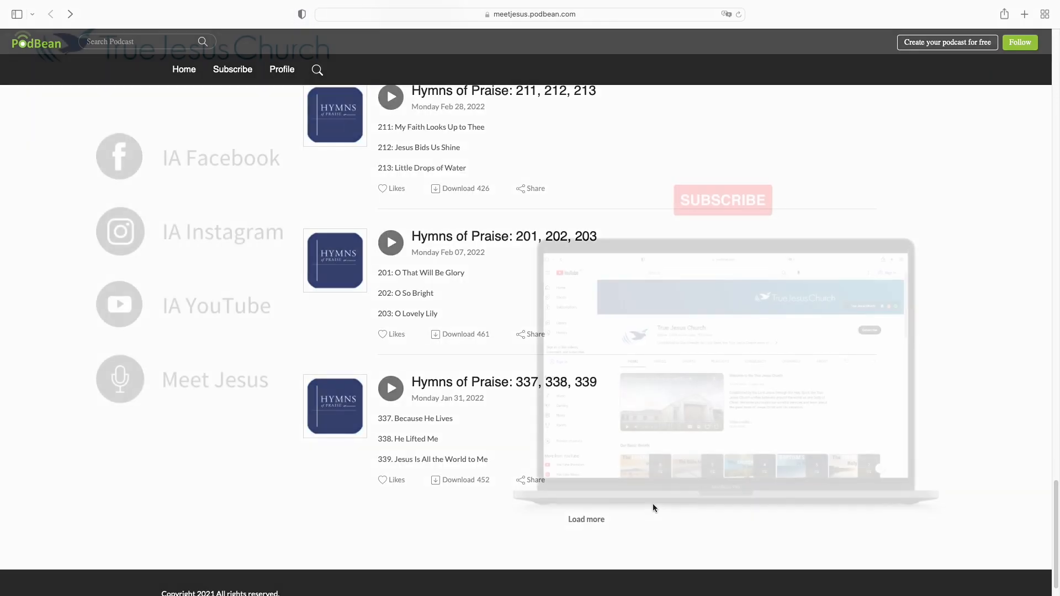